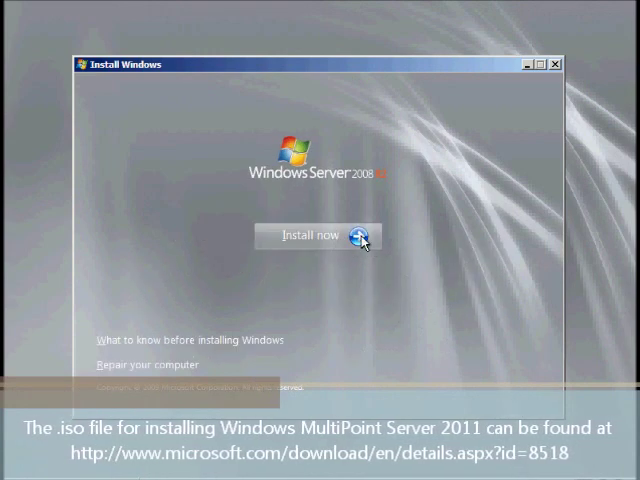
Step: Start the Windows installation and scroll through the license terms
left_click(315, 235)
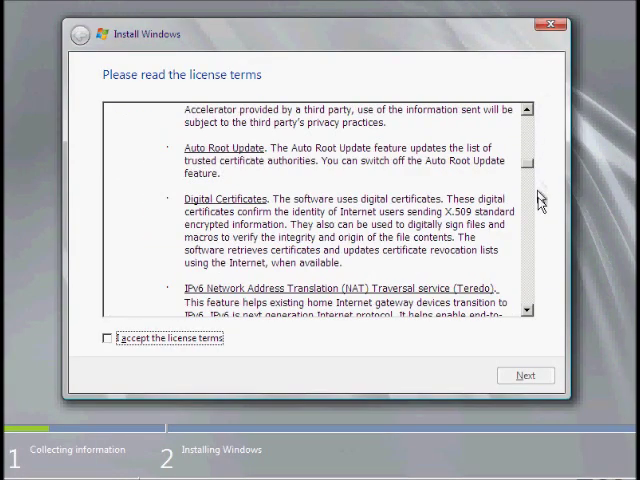
scroll("down", 3)
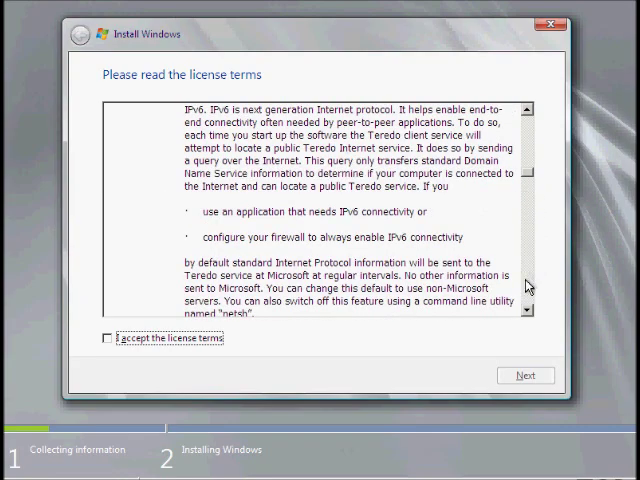
scroll("down", 3)
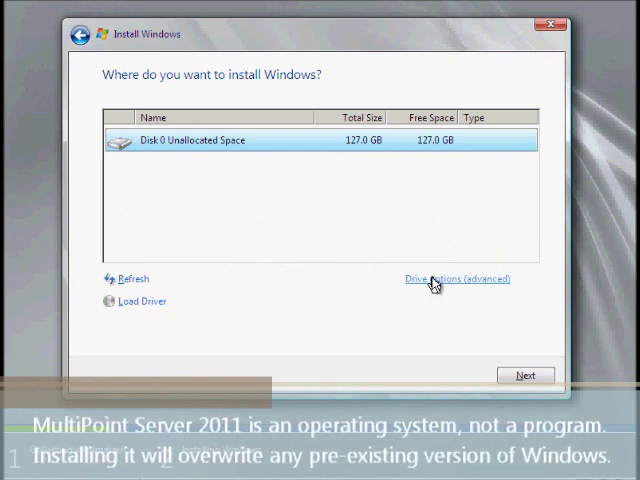
mouse_move(527, 375)
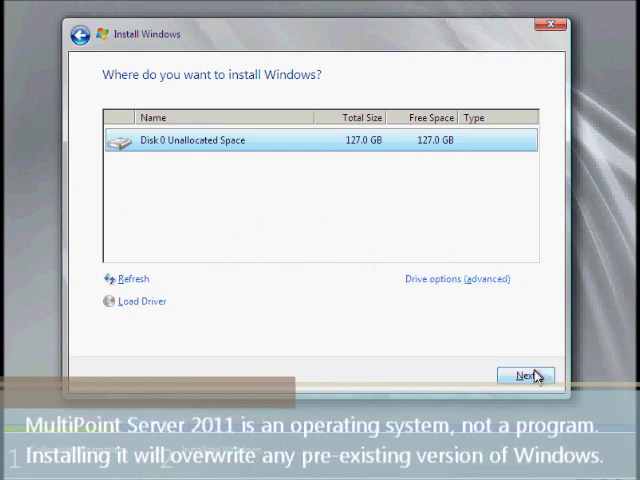
Step: Install Windows onto Disk 0's 127 GB unallocated space
left_click(524, 376)
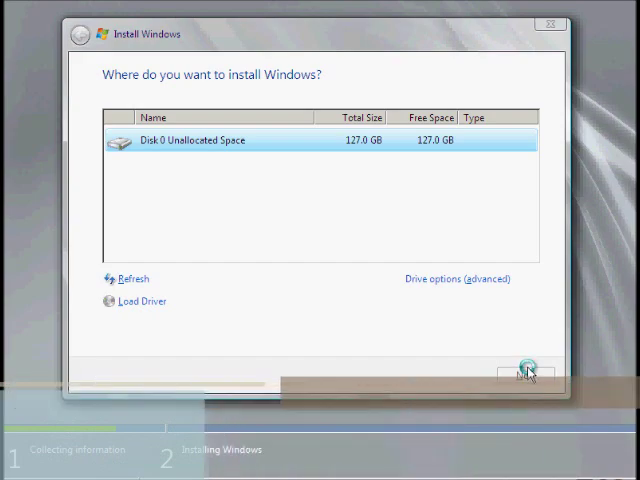
left_click(527, 371)
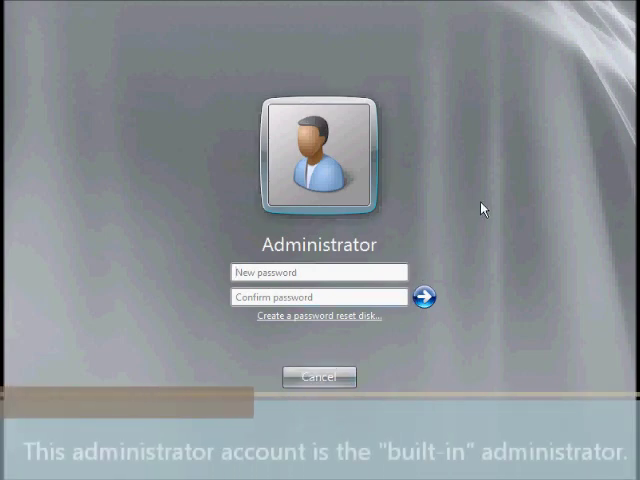
Step: Enter and confirm a new Administrator password, then save it
type("••")
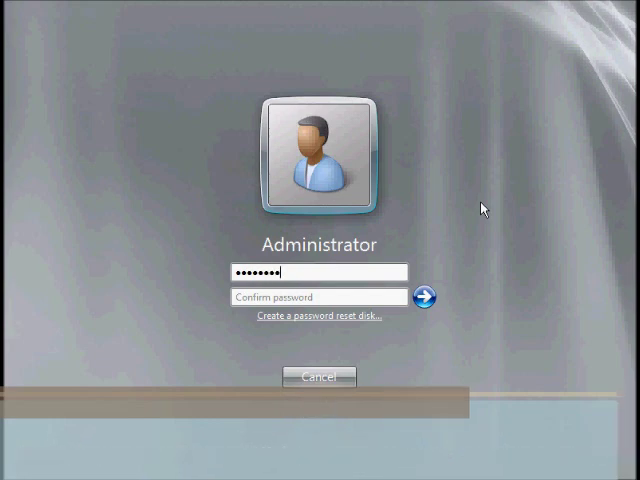
type("•••••")
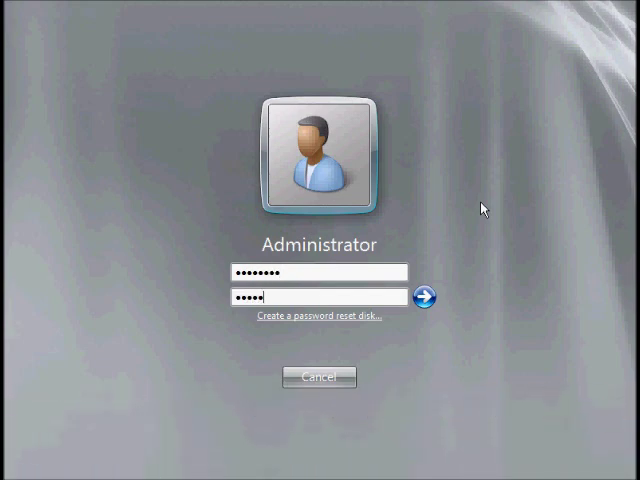
left_click(430, 298)
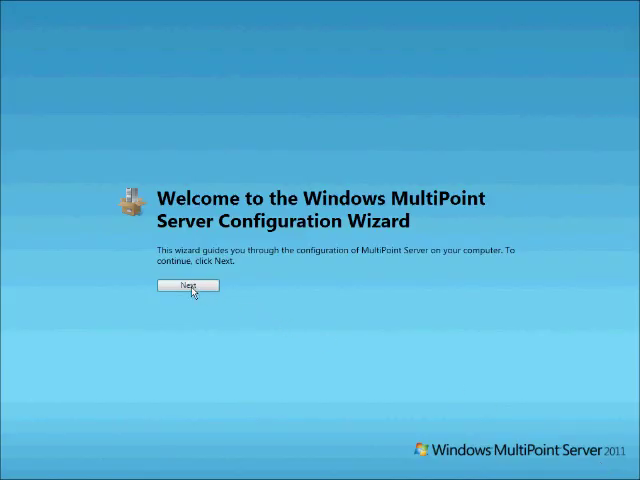
Step: Begin the configuration wizard and set the computer name to Test-Machine
left_click(189, 286)
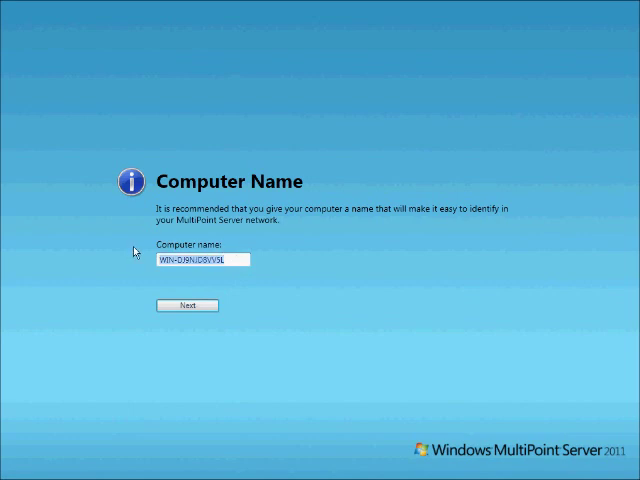
type("Test-Machine")
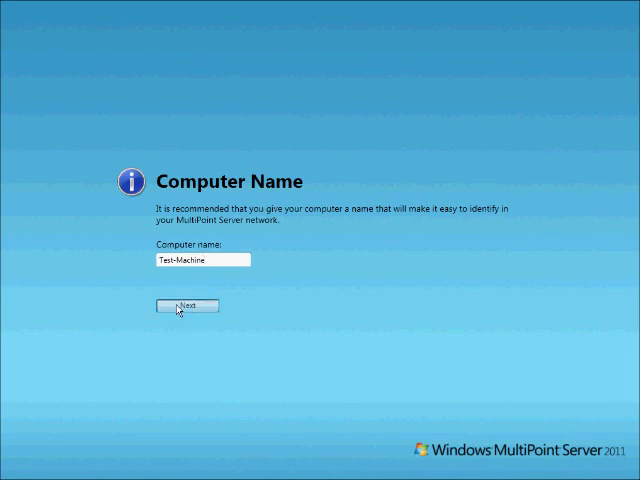
left_click(190, 306)
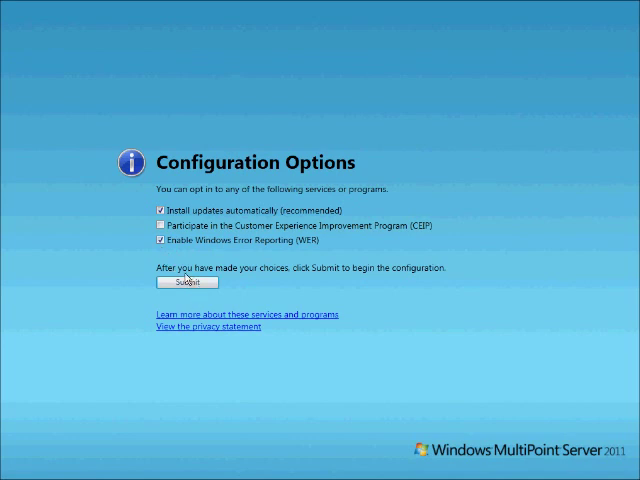
Step: Submit configuration with updates and error reporting on, CEIP off
left_click(178, 289)
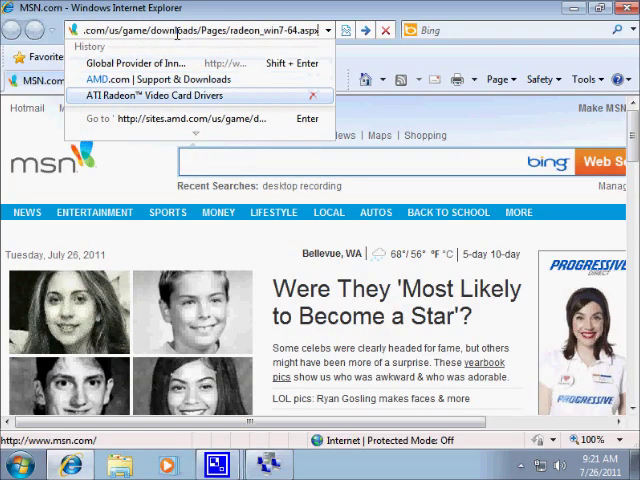
Step: Reopen the ATI Radeon Video Card Drivers page and go to AMD Downloads
left_click(156, 95)
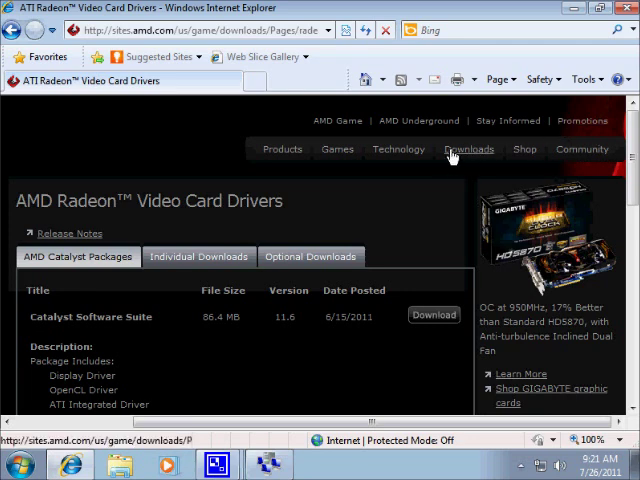
left_click(468, 149)
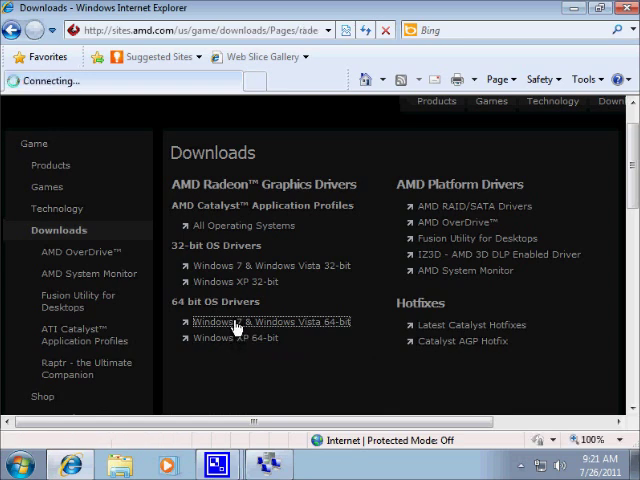
Step: Show individual Windows 7/Vista 64-bit Radeon driver downloads, including the Display Driver
left_click(270, 321)
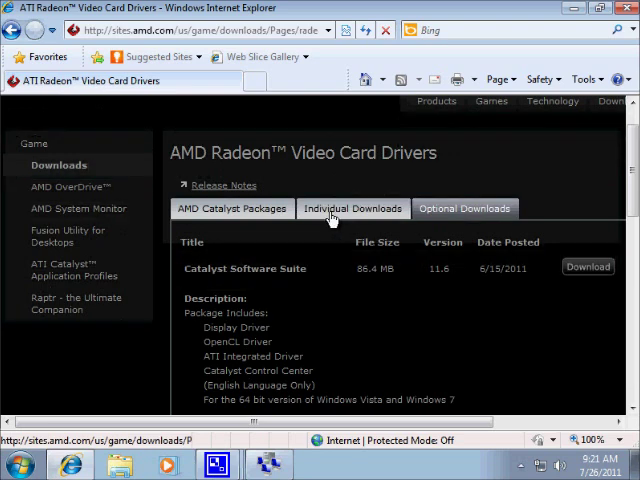
left_click(352, 208)
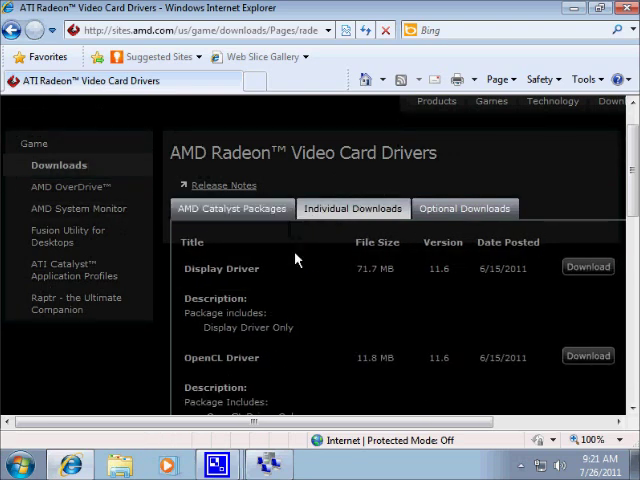
scroll("down", 3)
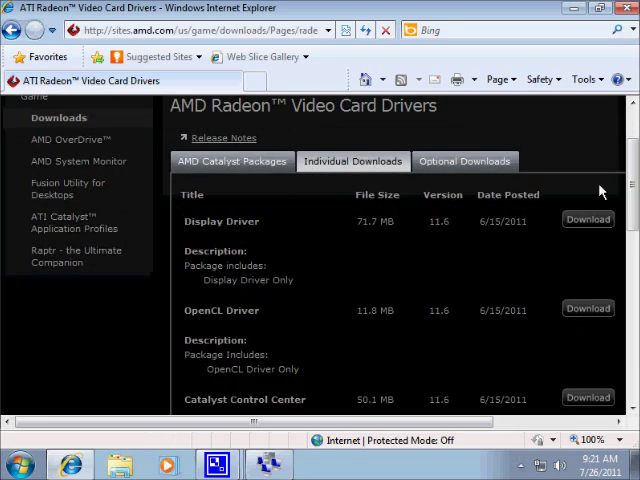
mouse_move(588, 220)
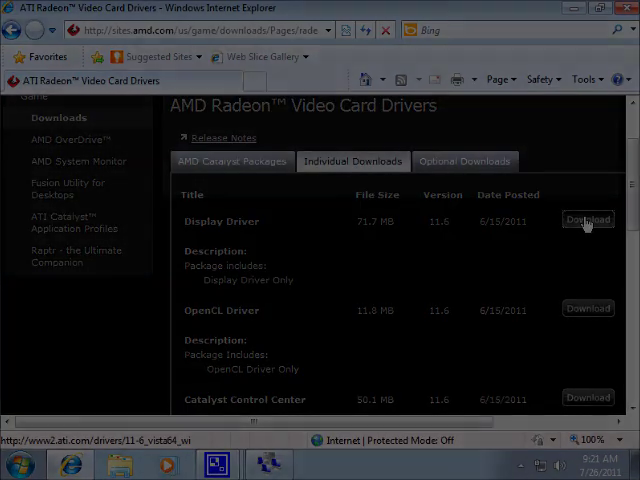